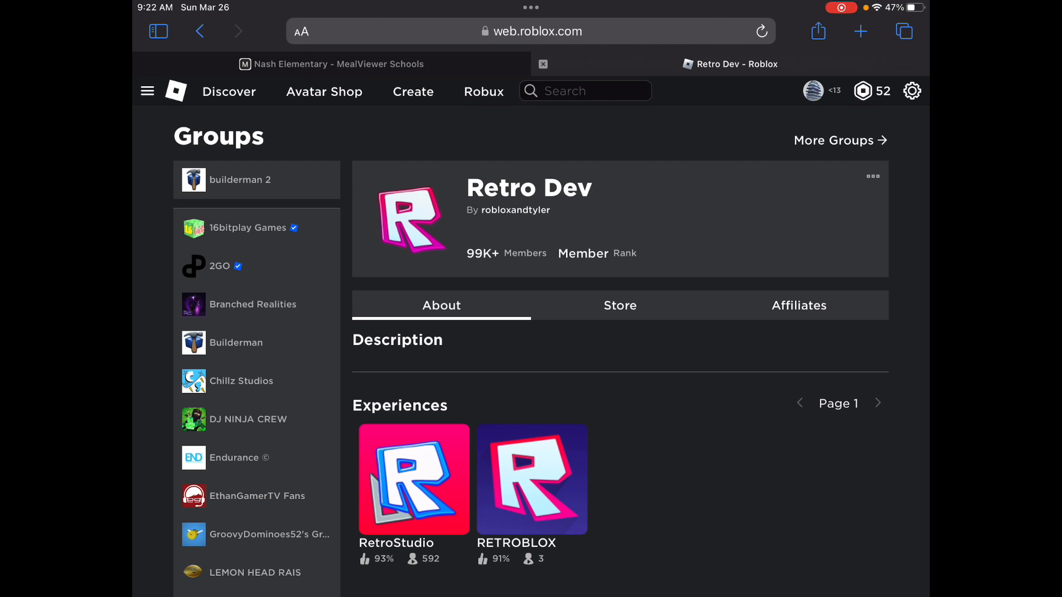
Step: Open the RetroStudio experience page from the Retro Dev group's Experiences
click(413, 479)
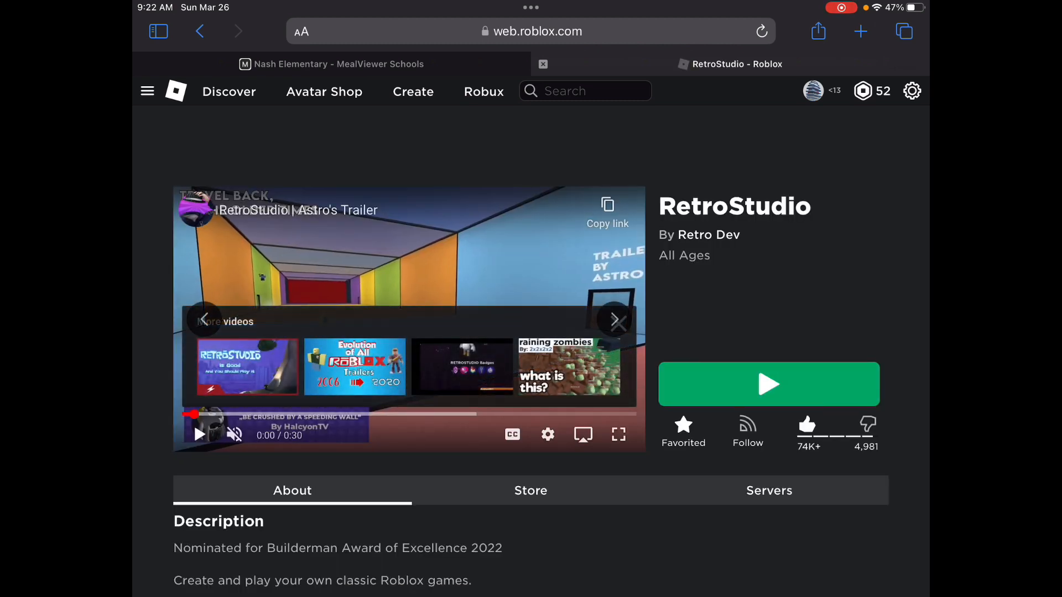
Step: Scroll past the description to the Badges section showing the 2022 event badges' rarity and win counts
scroll(down, 3)
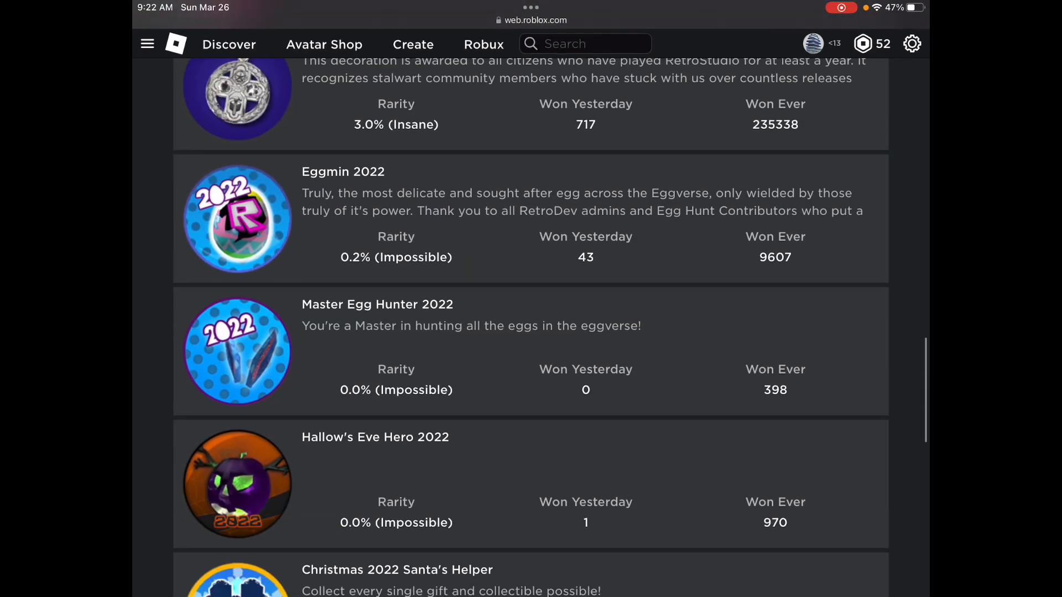
scroll(down, 3)
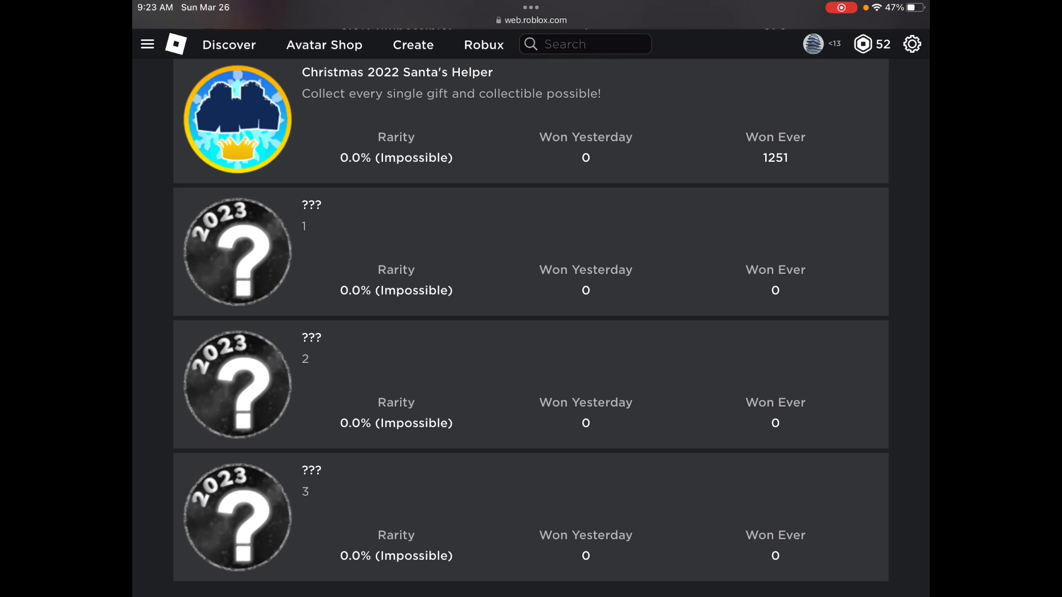
scroll(up, 3)
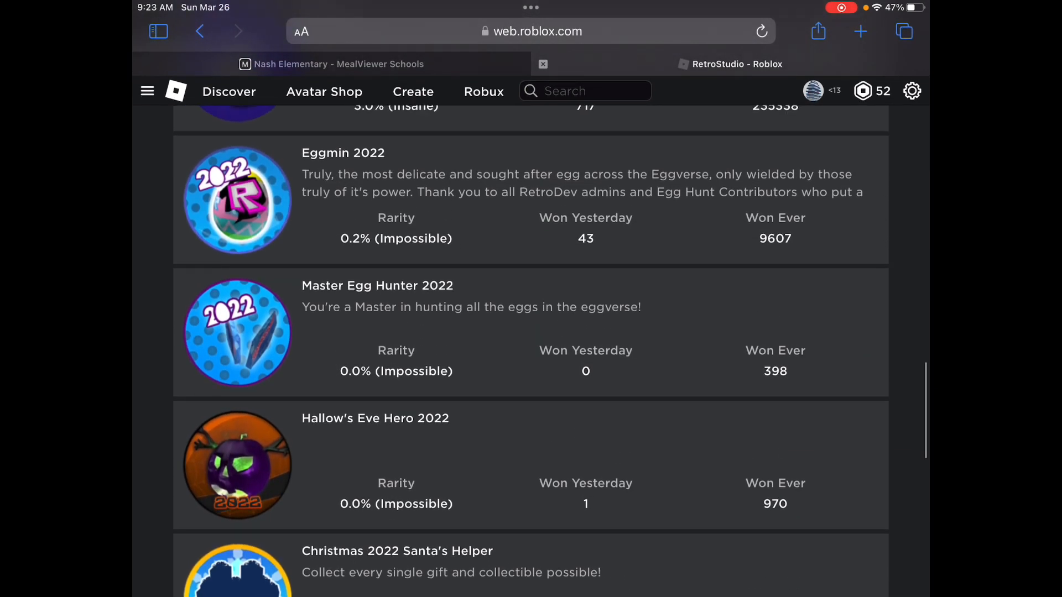
Step: Scroll the badge list from Veteran down to the three unrevealed ??? 2023 badges at the bottom
scroll(up, 3)
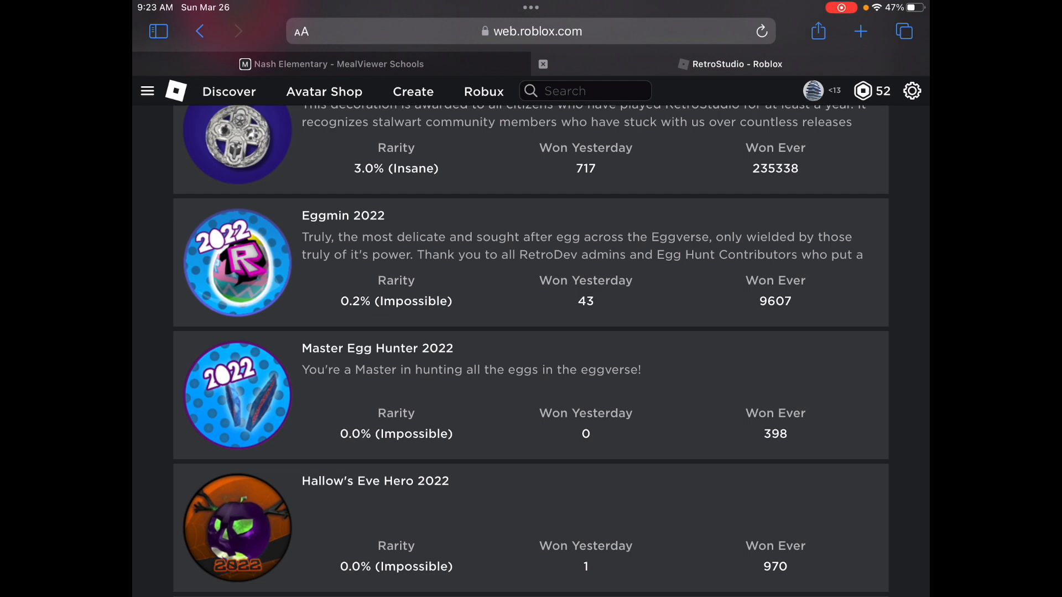
scroll(down, 3)
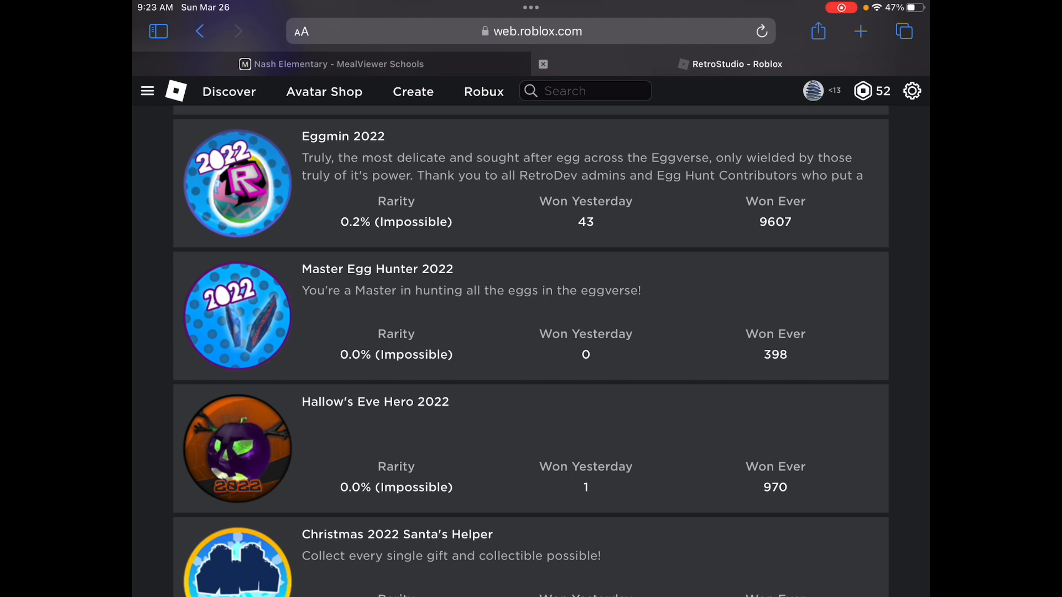
scroll(down, 3)
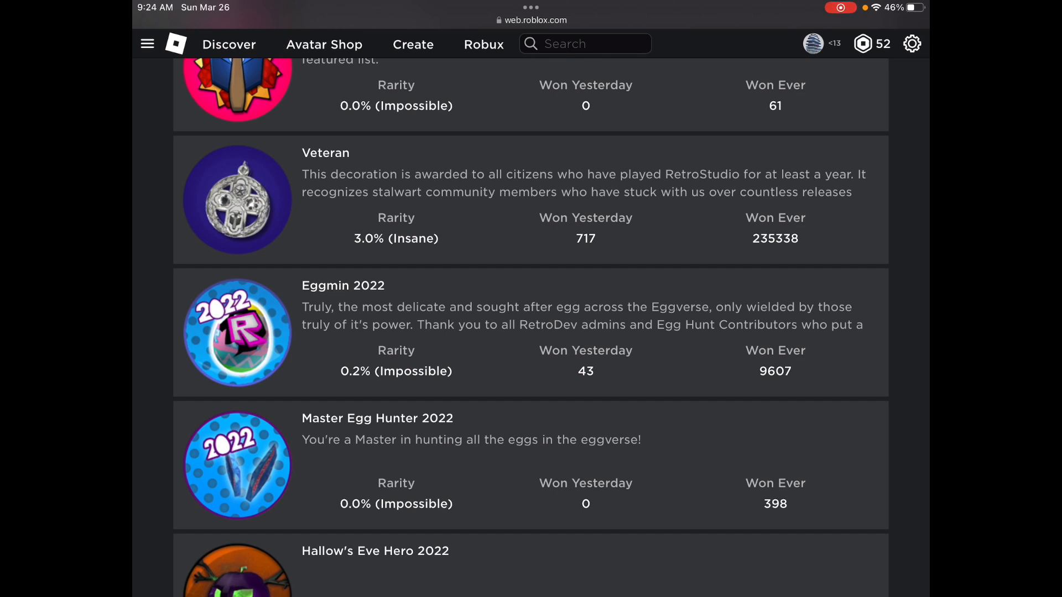
scroll(down, 3)
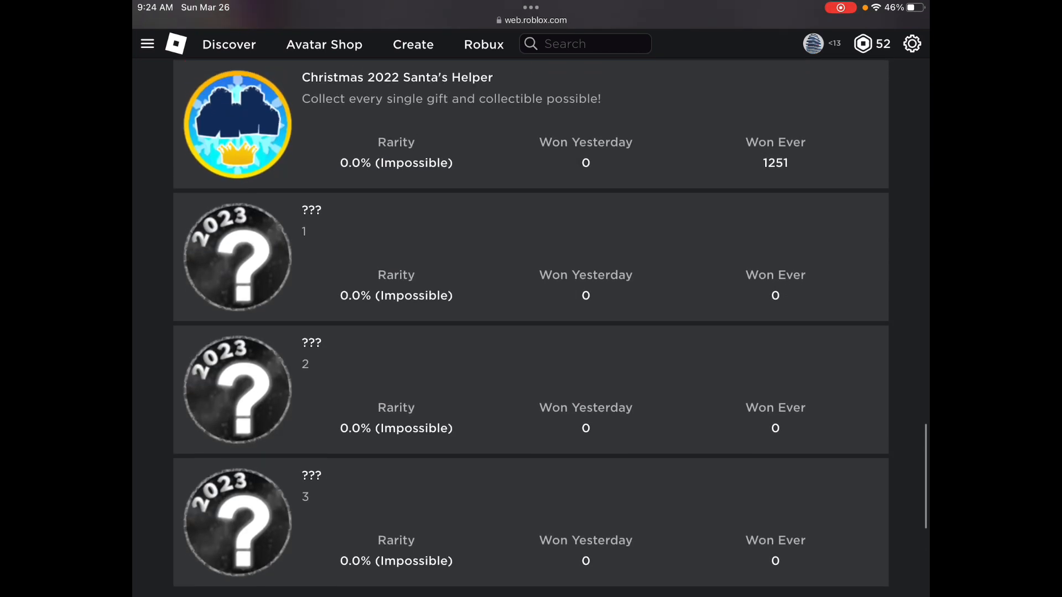